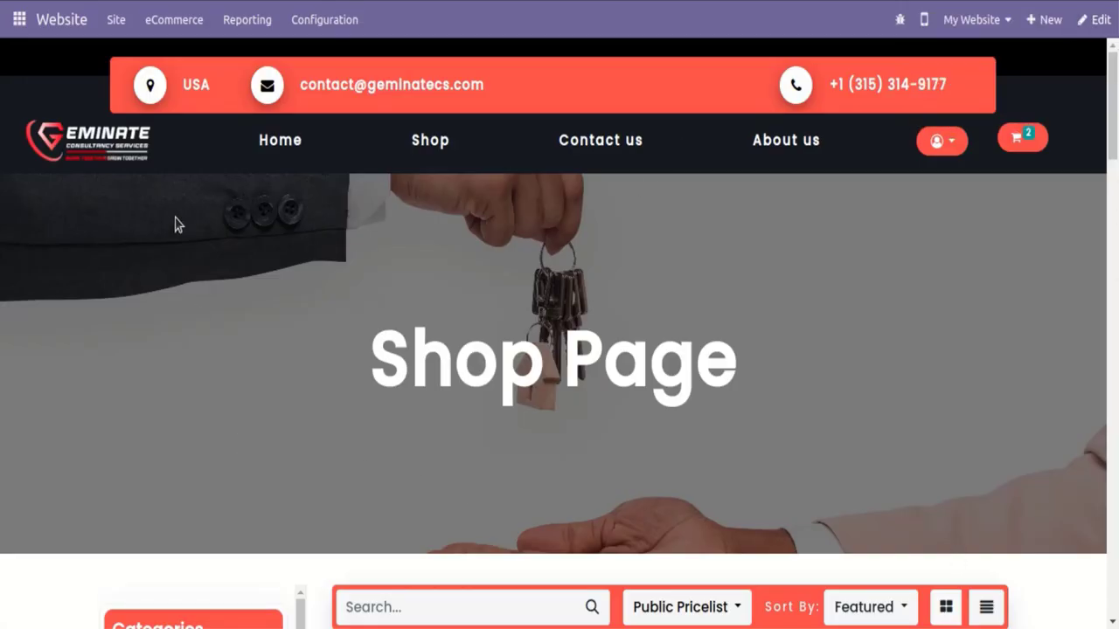
Open the back-end eCommerce products list showing the 25 published property listings
left_click(173, 20)
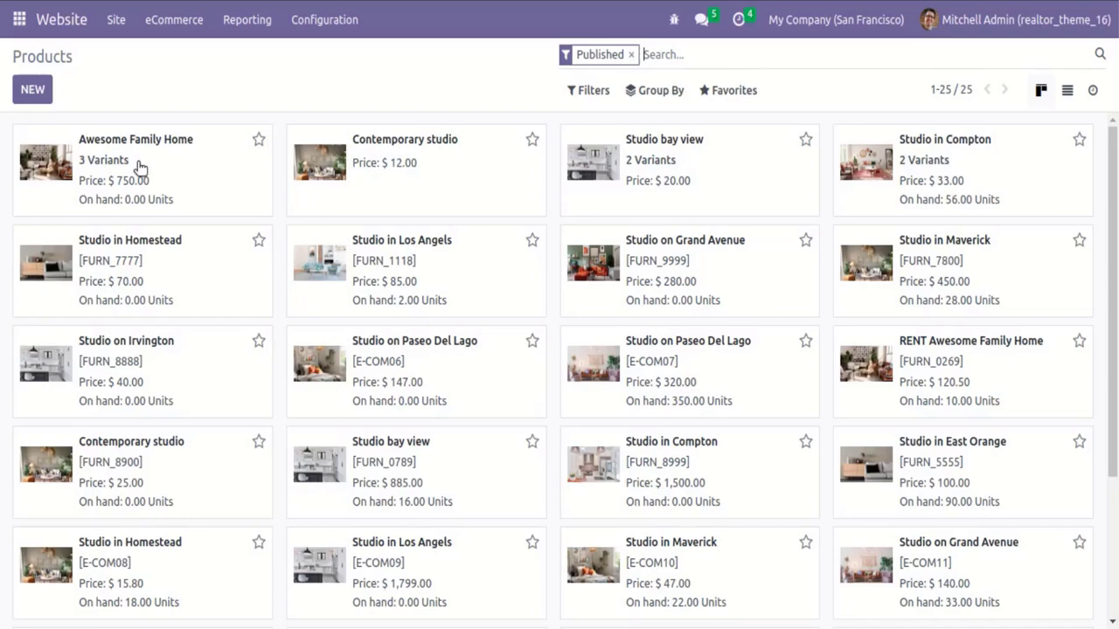
Open the Awesome Family Home product form on its 360 Vista Exteriors tab
left_click(135, 139)
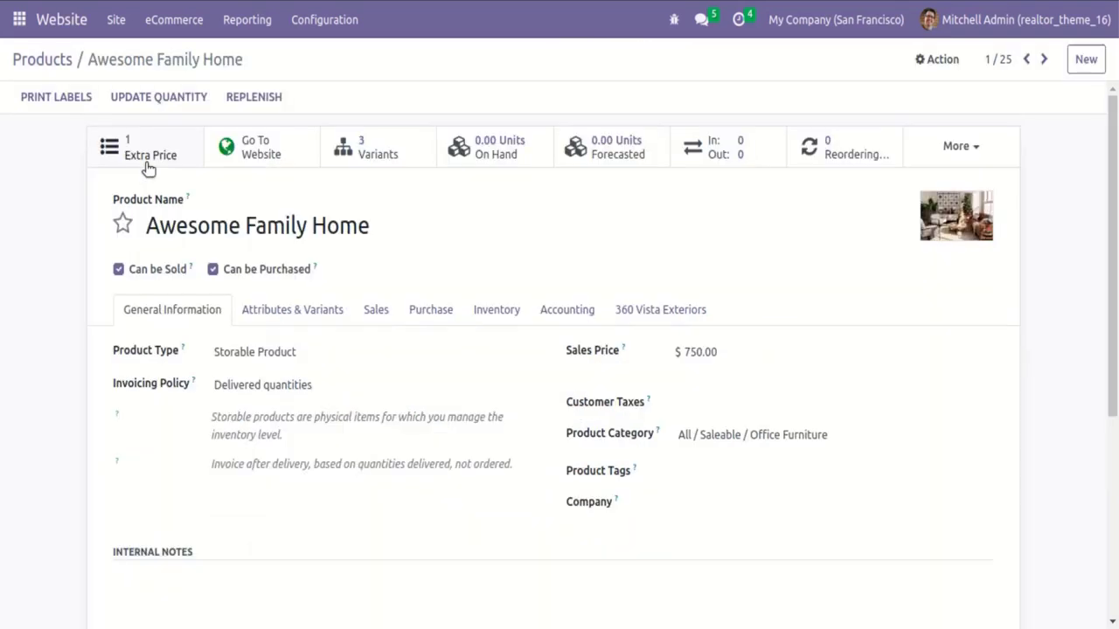
mouse_move(660, 310)
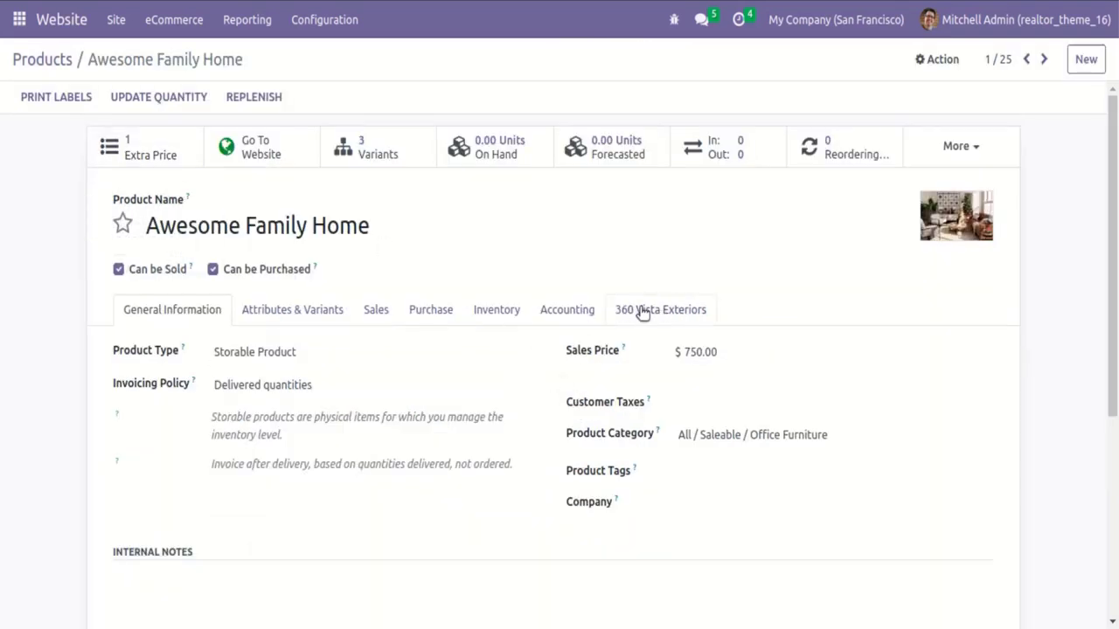
left_click(660, 310)
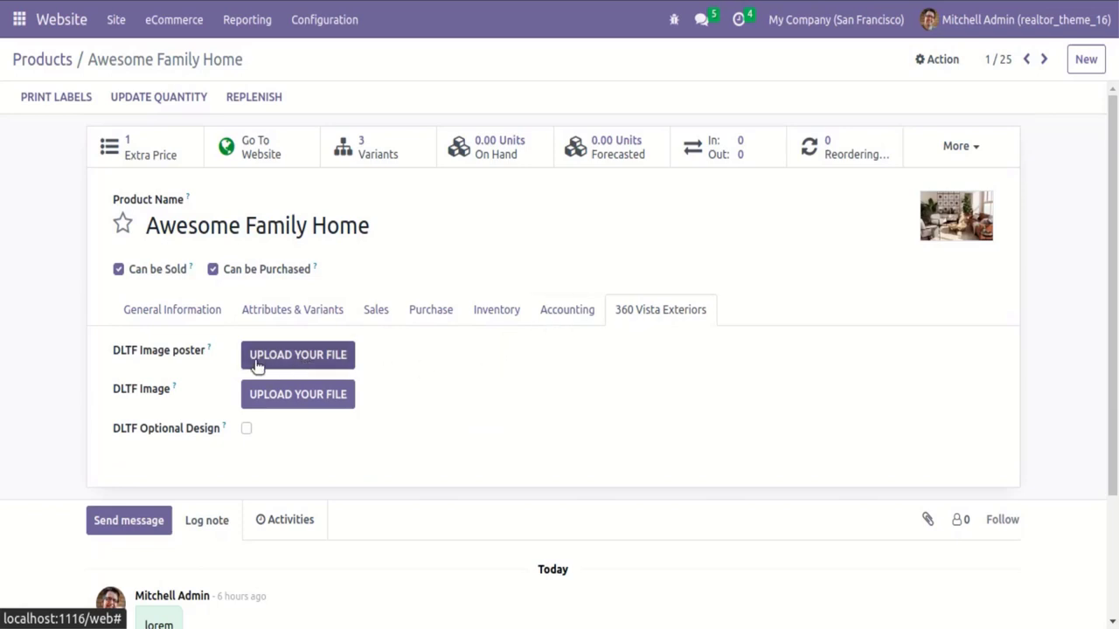
Upload the pasted PNG as DLTF poster and the modern luxury villa GLB as DLTF image
left_click(297, 354)
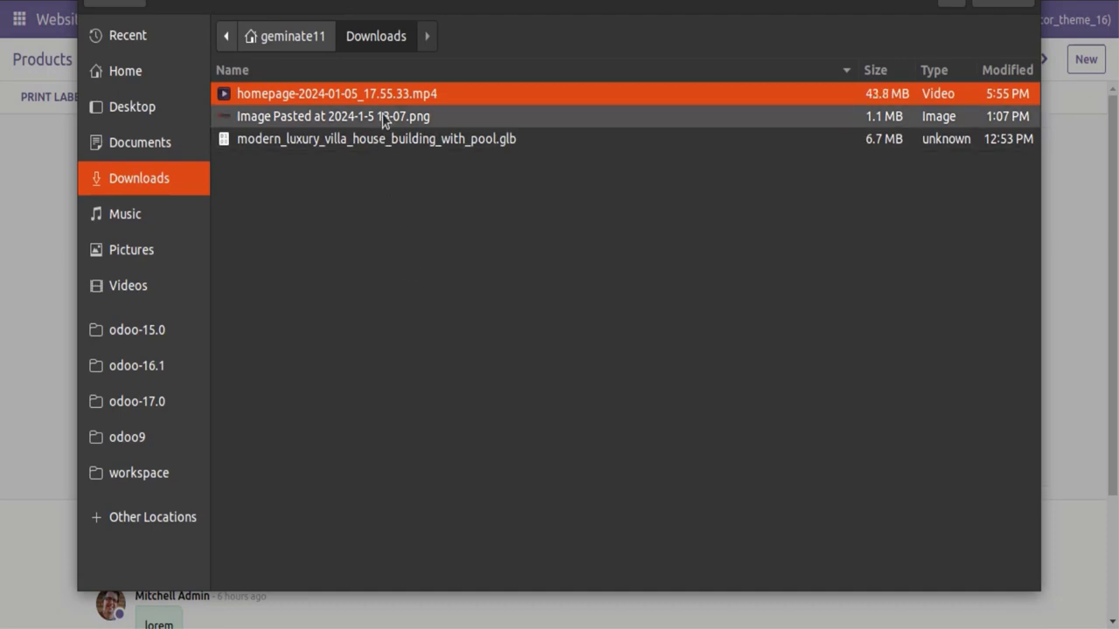
double_click(334, 115)
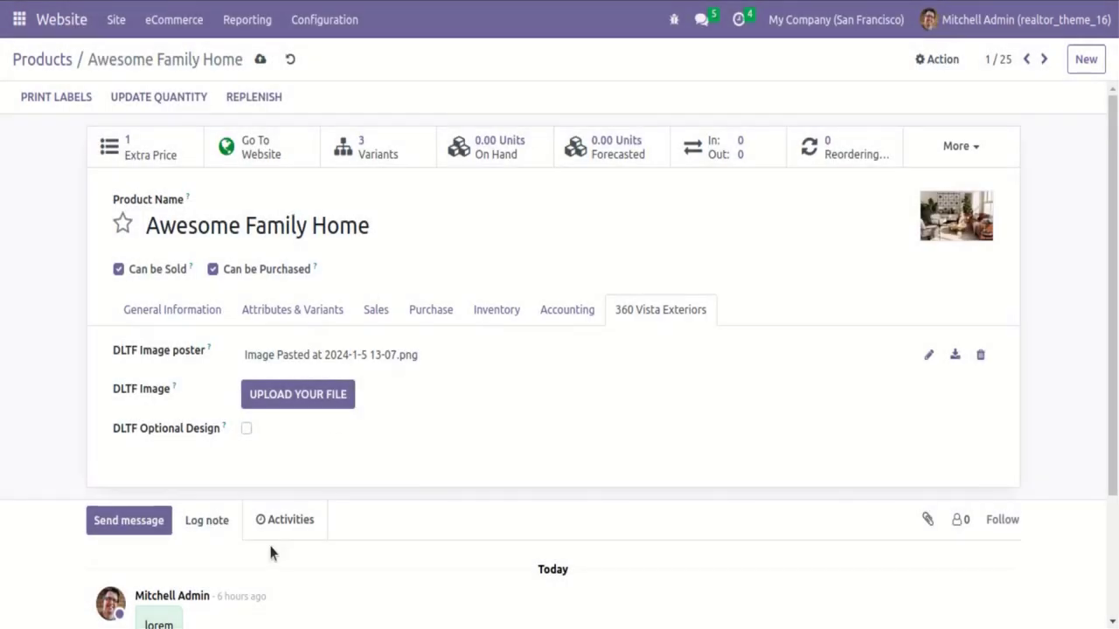
left_click(297, 394)
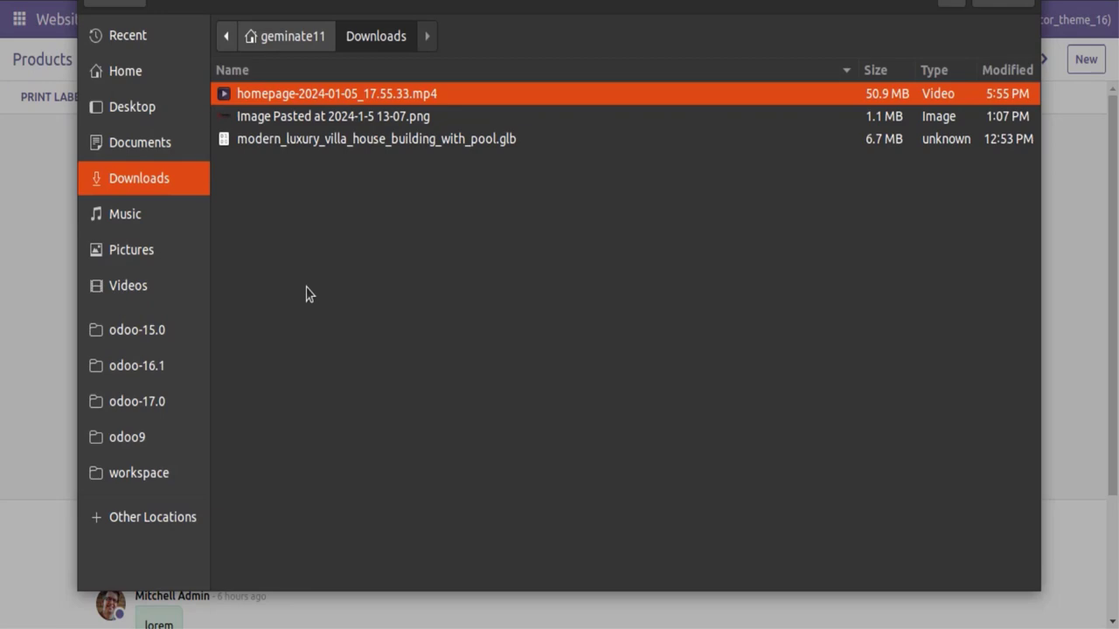
left_click(376, 138)
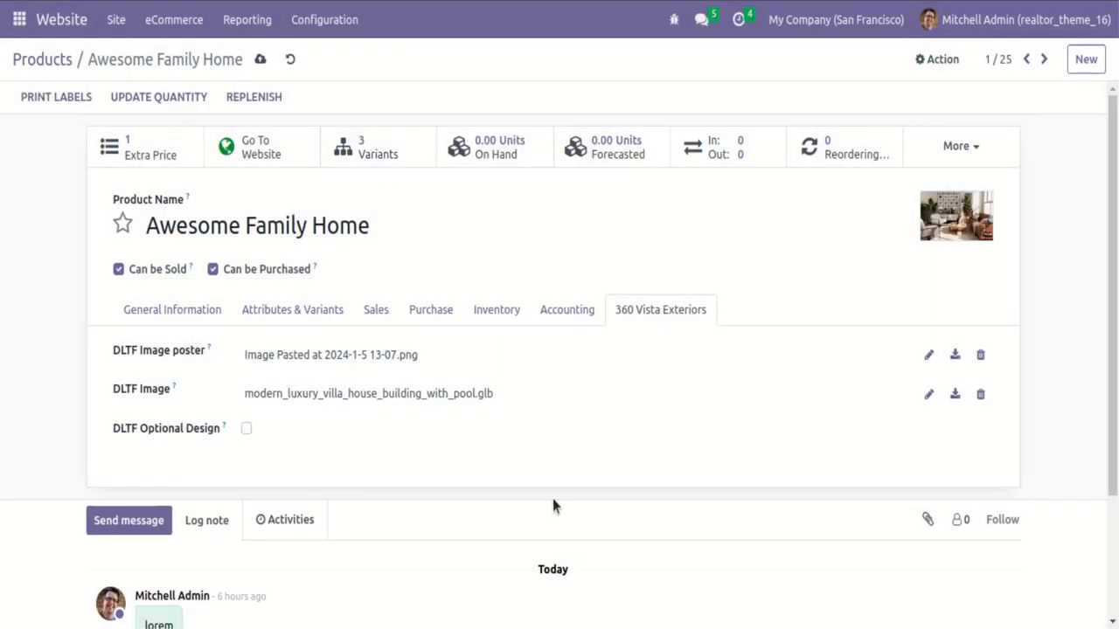
mouse_move(261, 59)
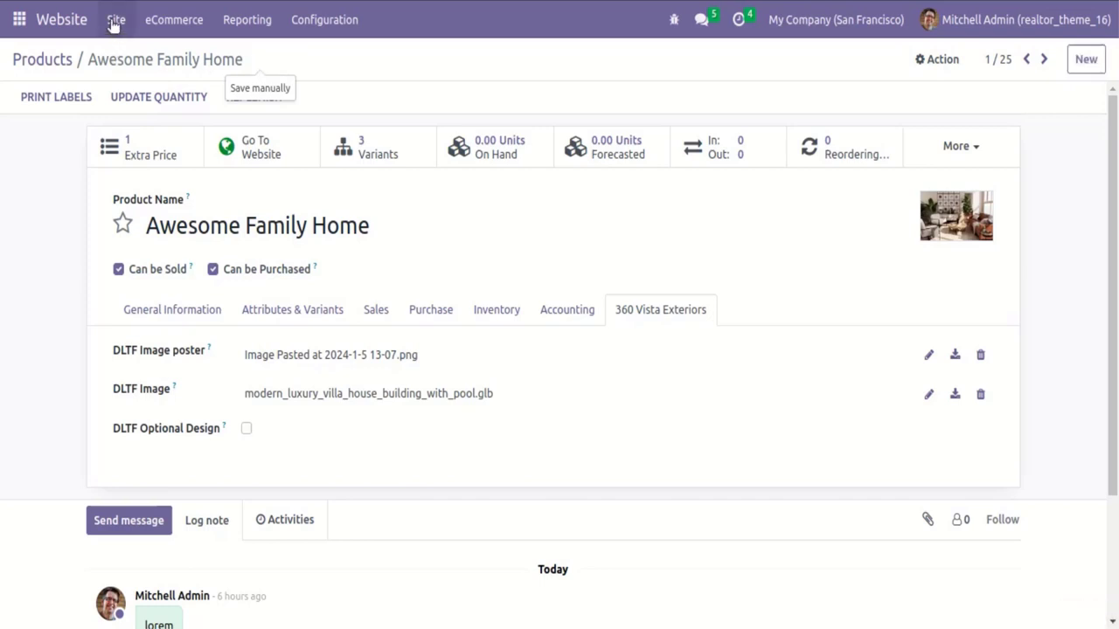
Go to the website Shop grid and open the $750.00 Awesome Family Home product page
left_click(18, 19)
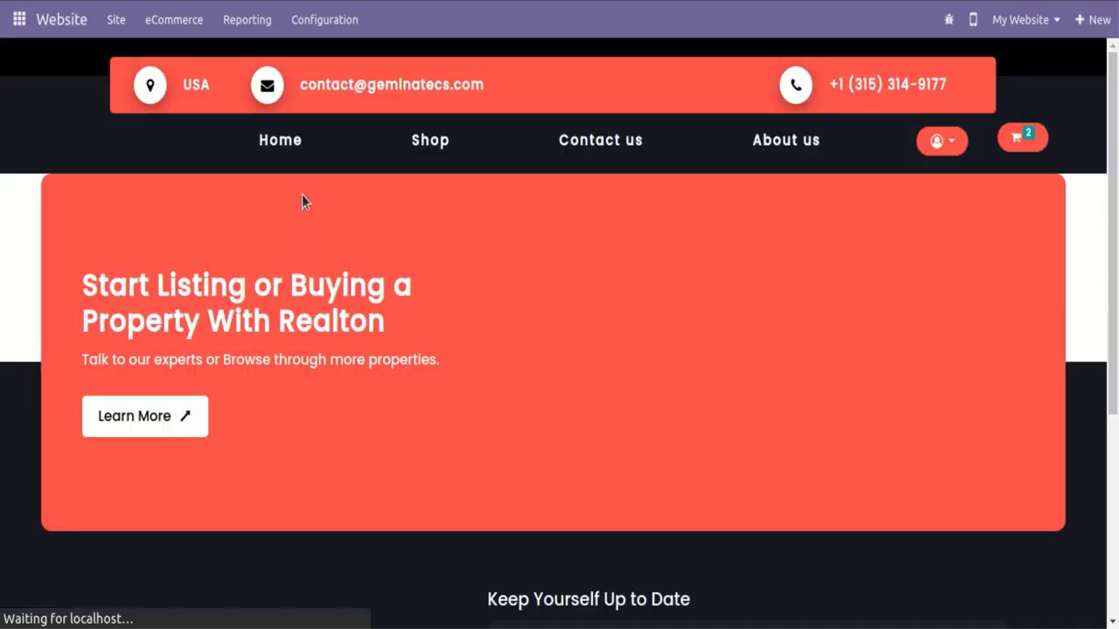
left_click(429, 140)
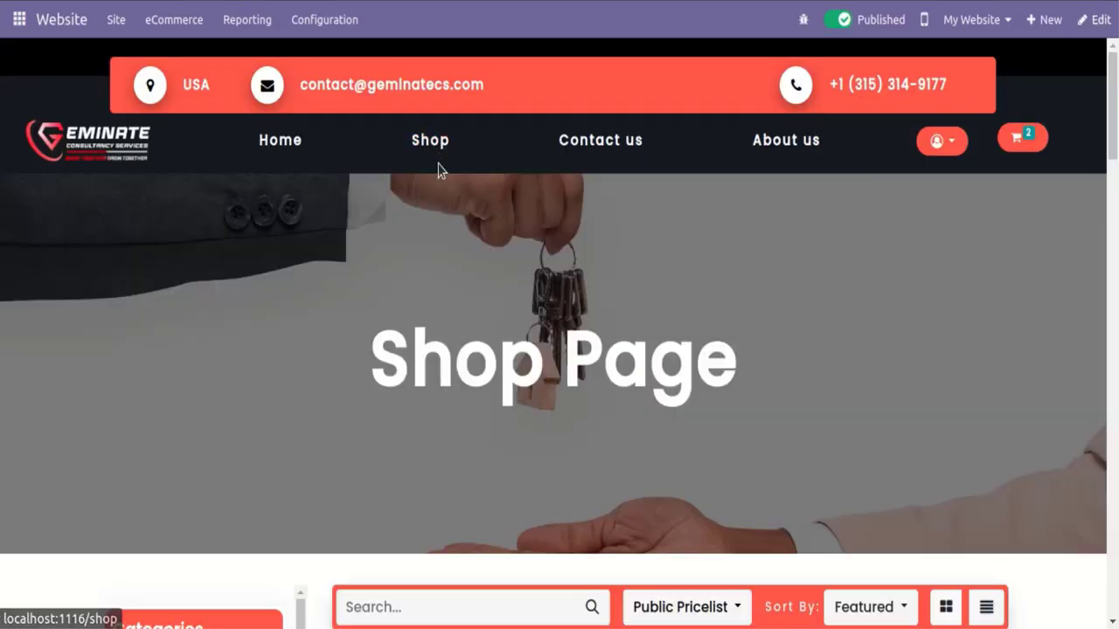
scroll("down", 3)
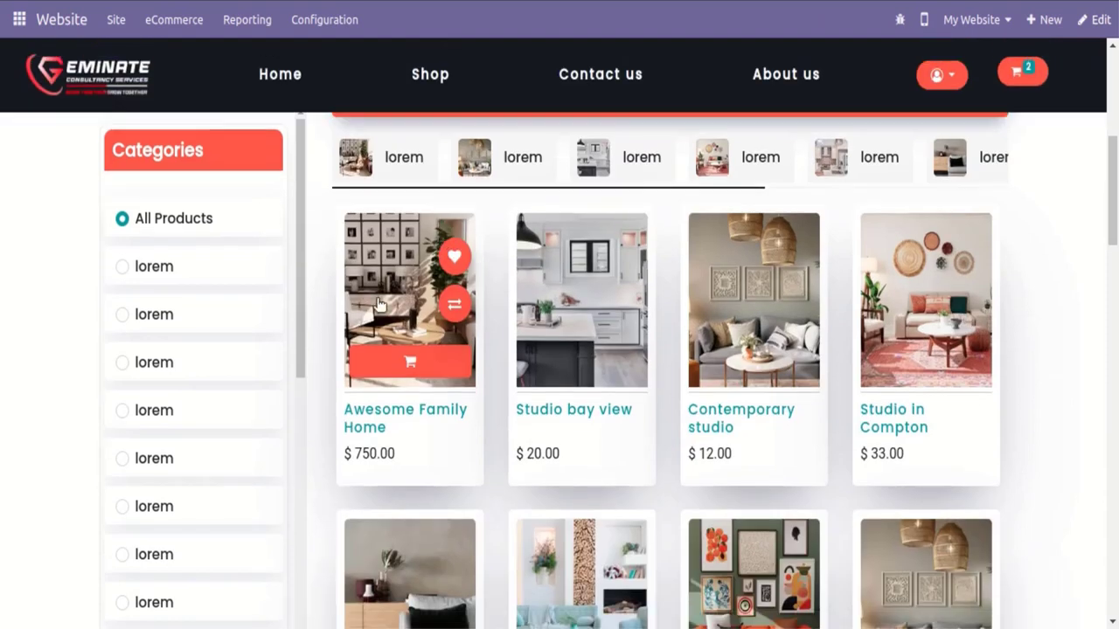
mouse_move(400, 295)
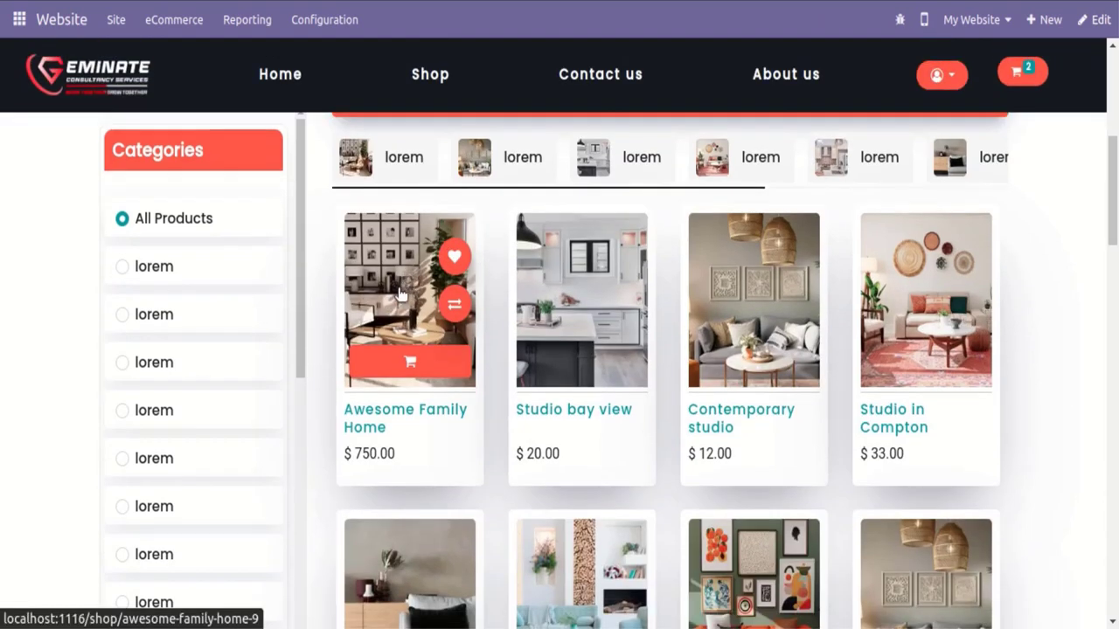
left_click(409, 300)
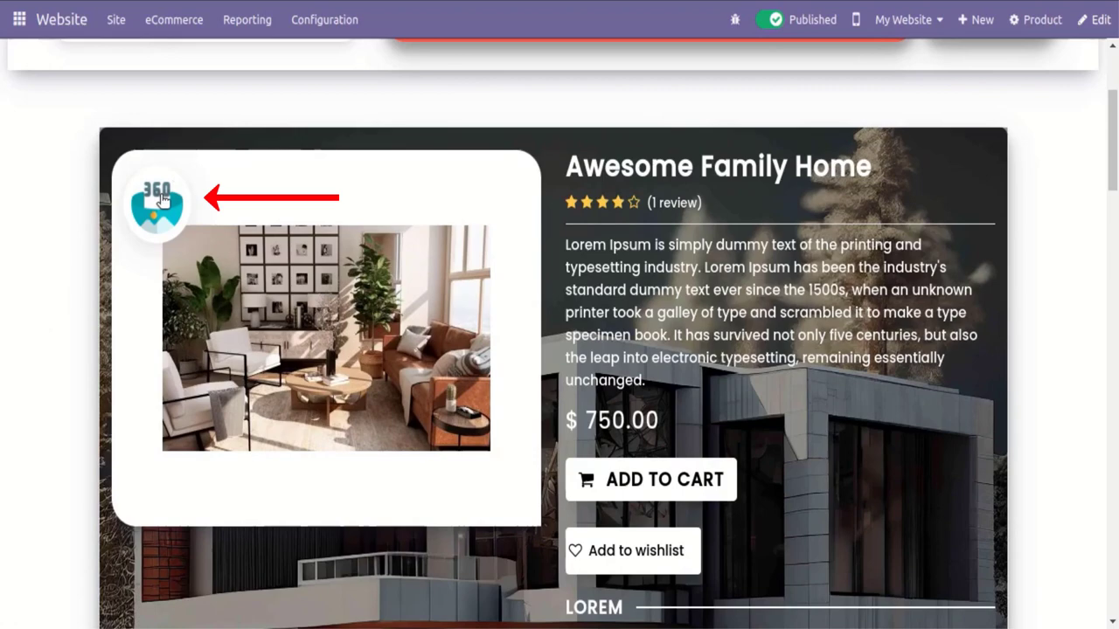
Launch the interactive 3D villa viewer from the product image's 360 badge
left_click(156, 205)
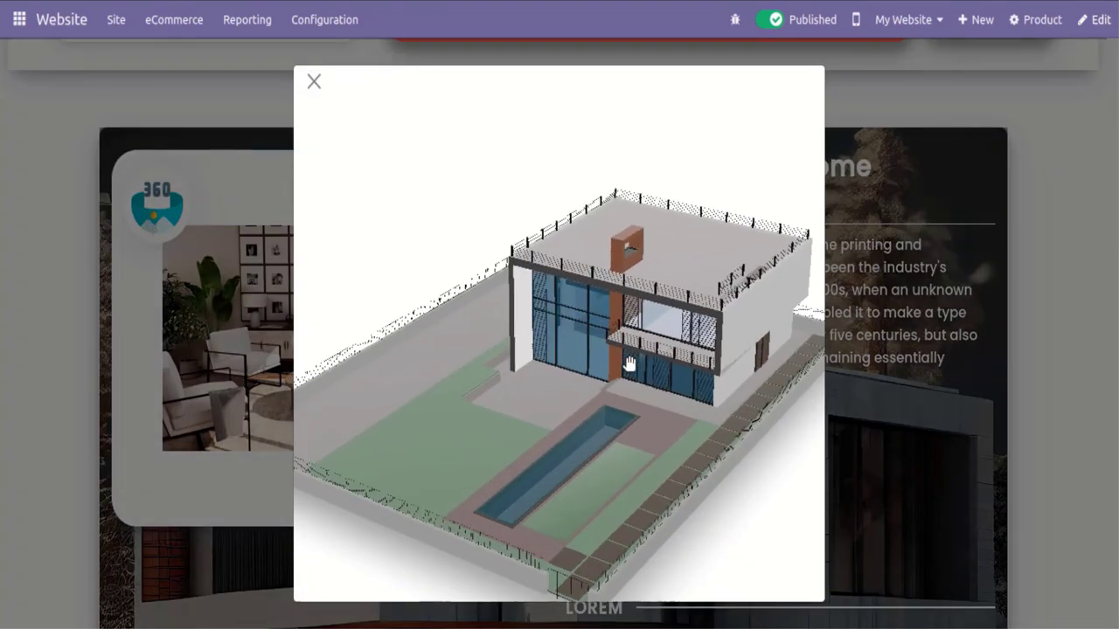
Orbit the villa through side, overhead roof-and-pool and close front facade views
left_click_drag(627, 363, 492, 343)
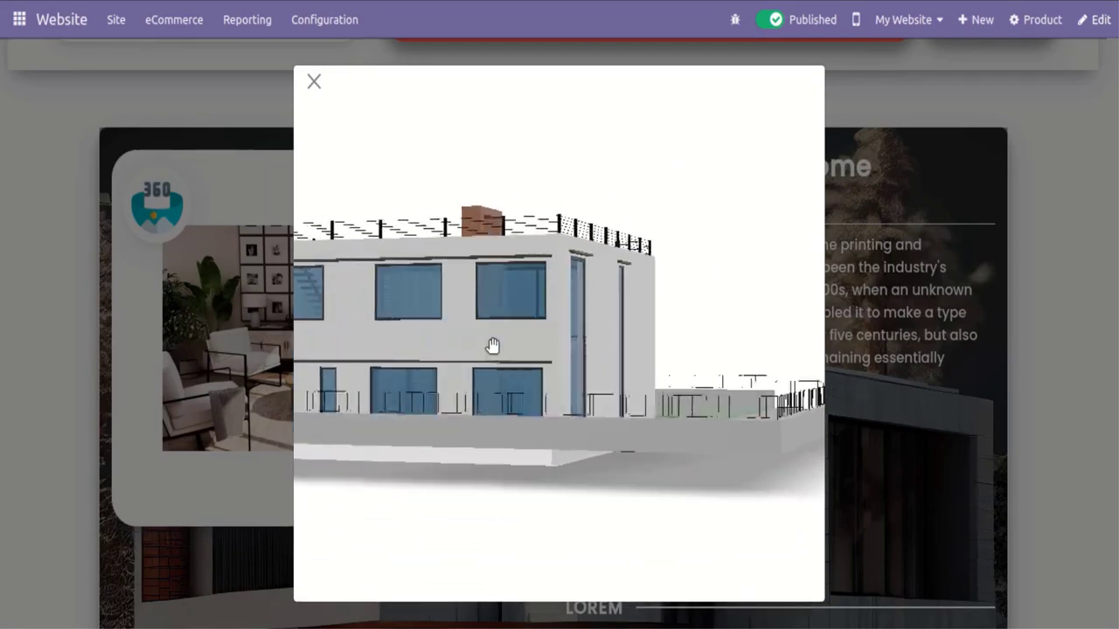
left_click_drag(492, 345, 655, 345)
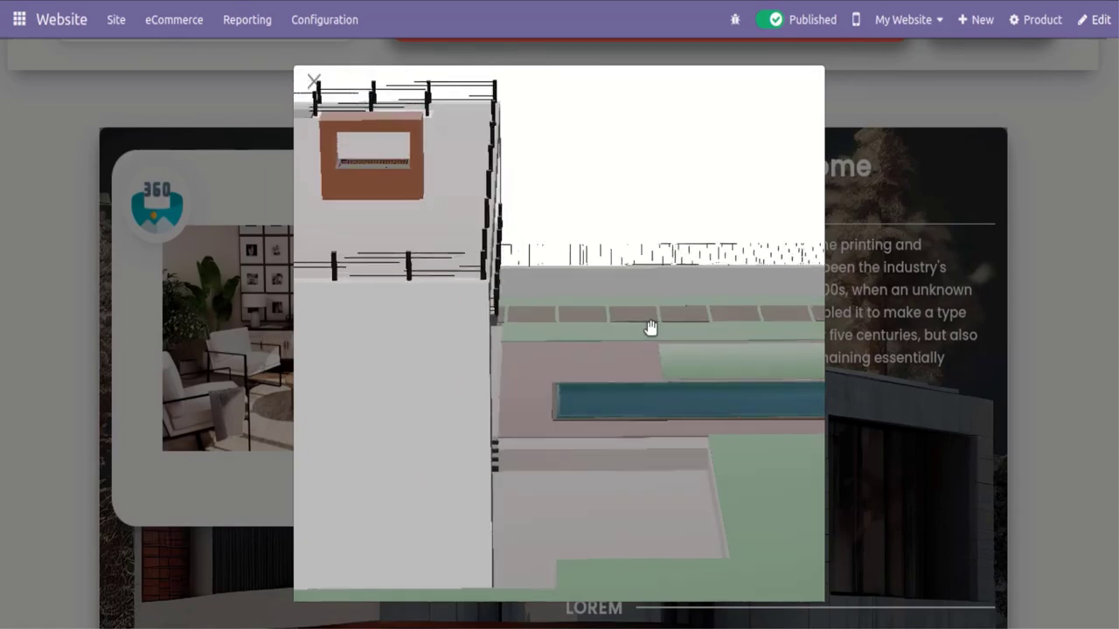
left_click_drag(652, 328, 507, 406)
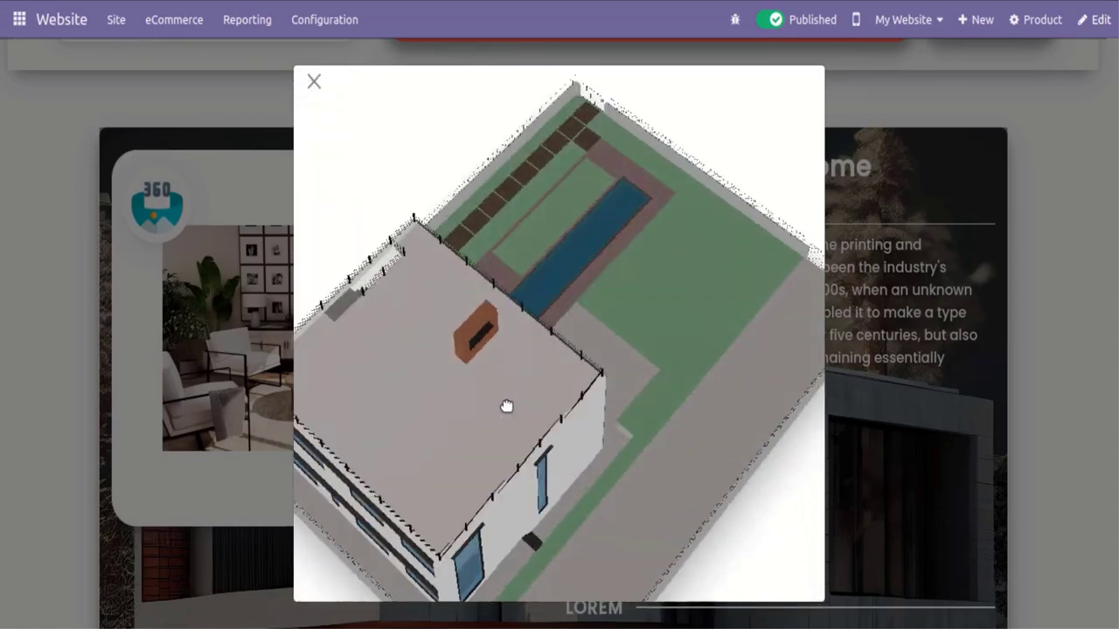
left_click_drag(507, 406, 777, 334)
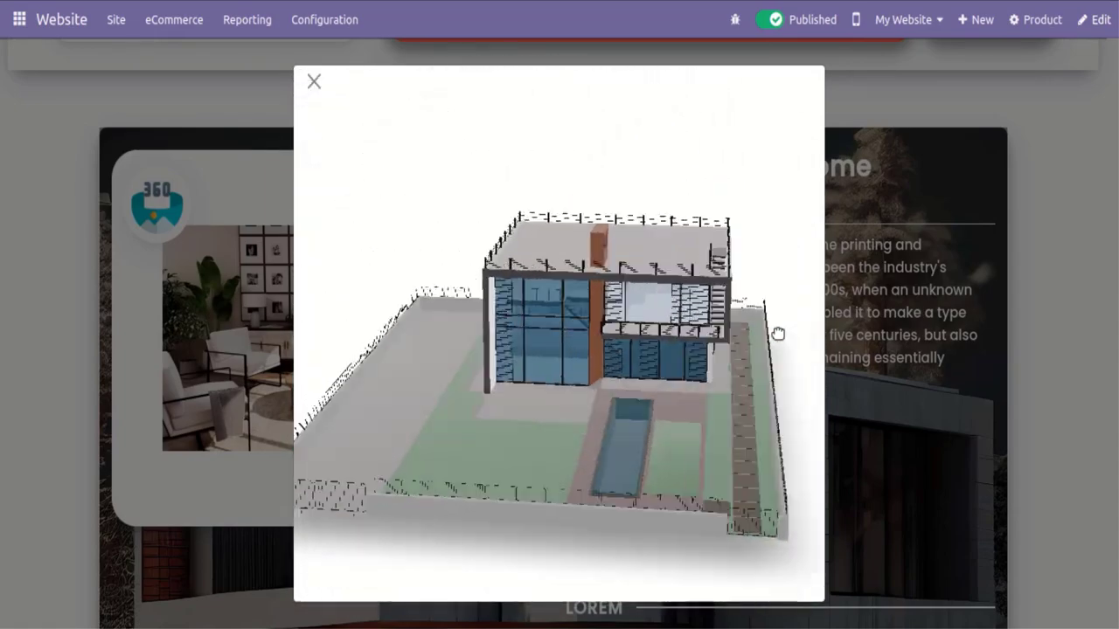
left_click_drag(778, 334, 604, 410)
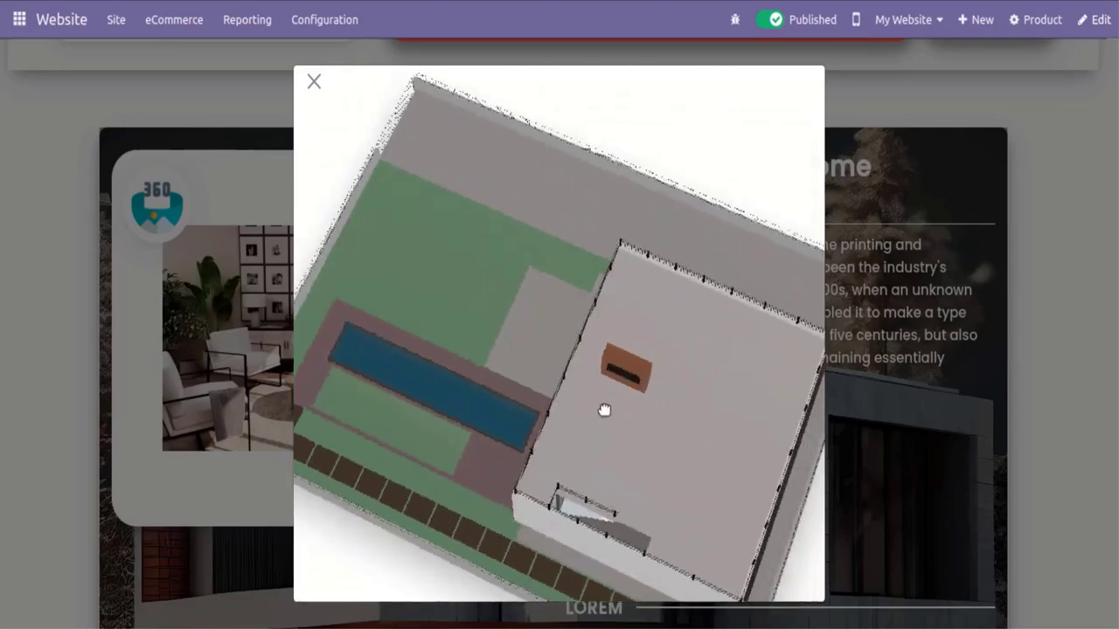
left_click_drag(604, 411, 328, 346)
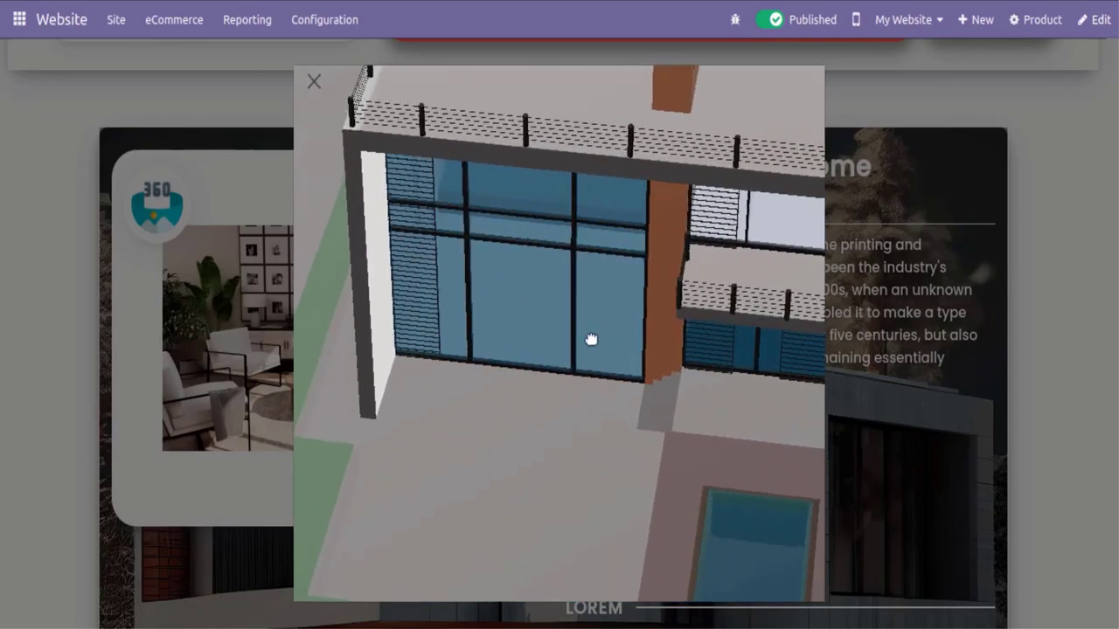
Rotate the villa to the windowed side wall, glass front corner and ground-level angle
left_click_drag(590, 340, 437, 350)
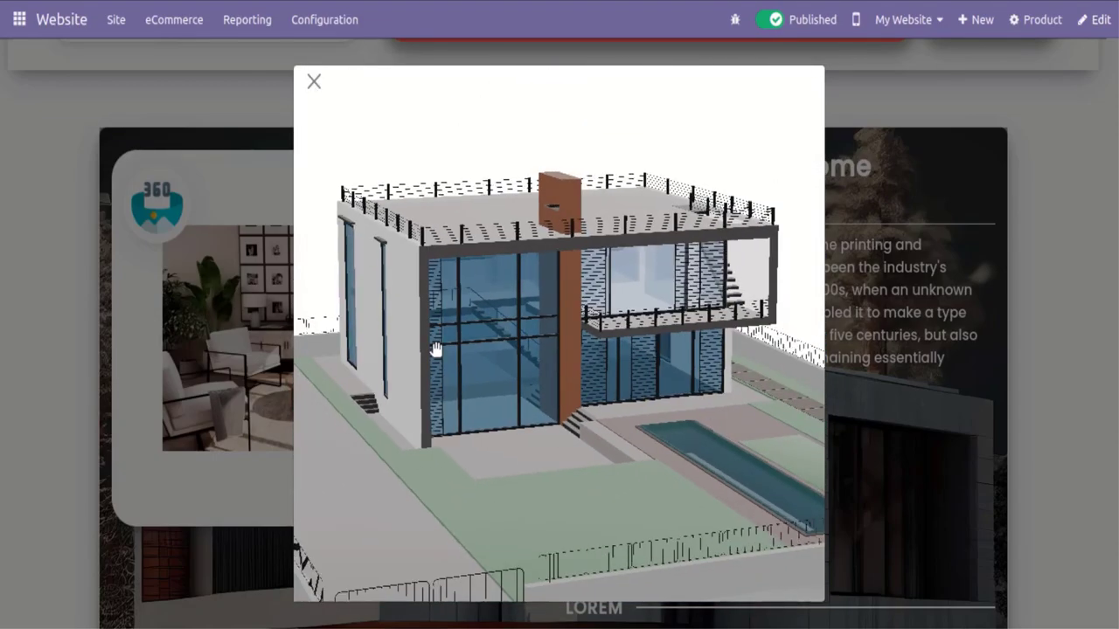
left_click_drag(437, 349, 527, 365)
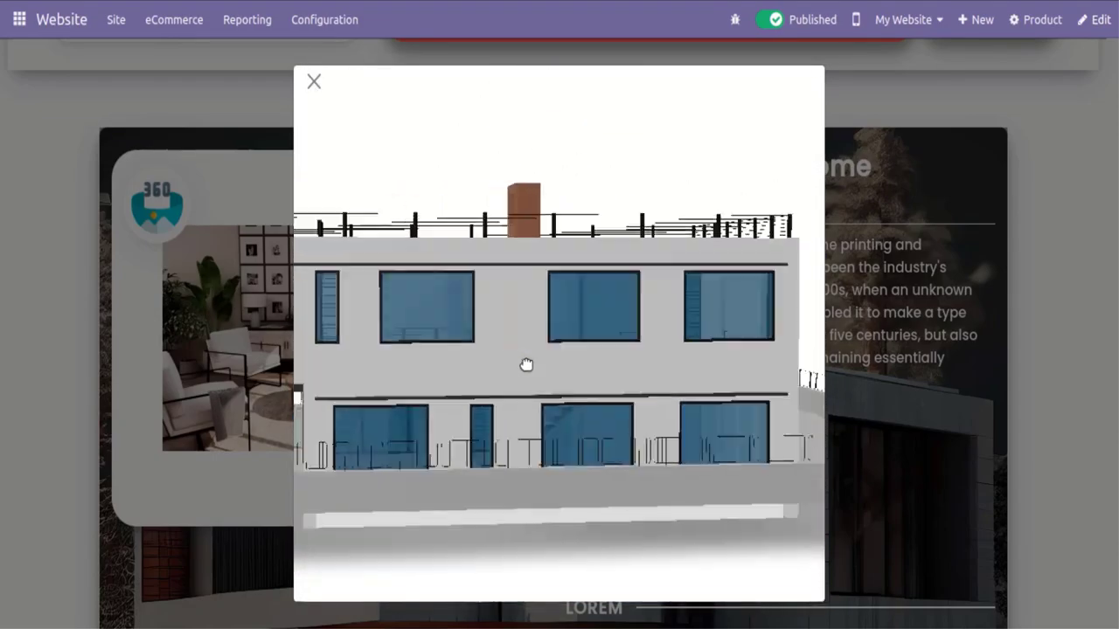
left_click_drag(526, 365, 510, 365)
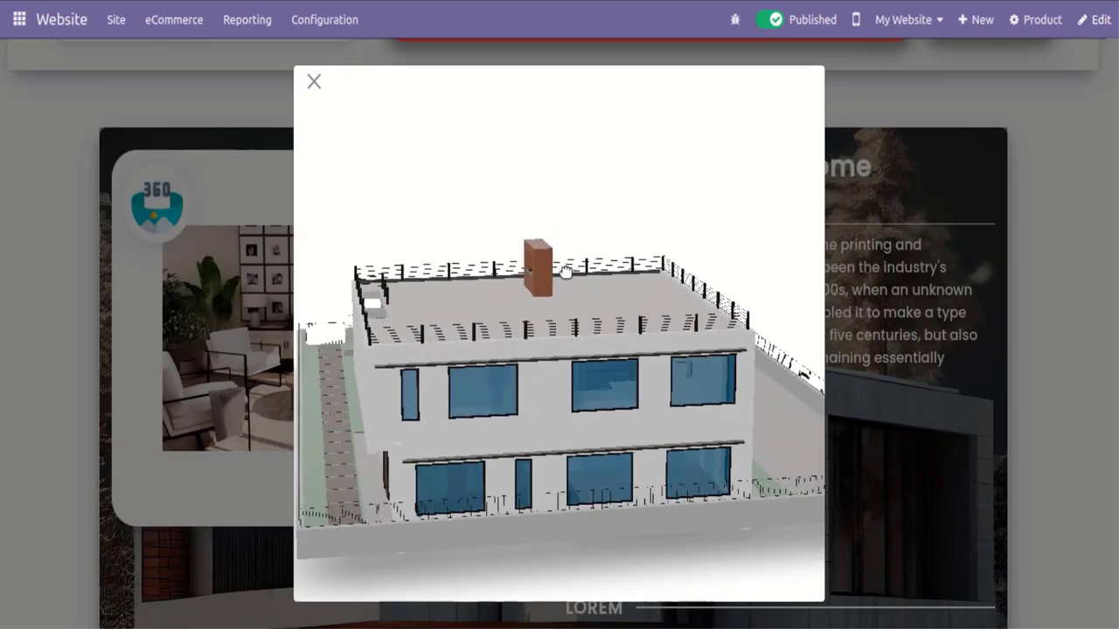
left_click_drag(566, 272, 430, 369)
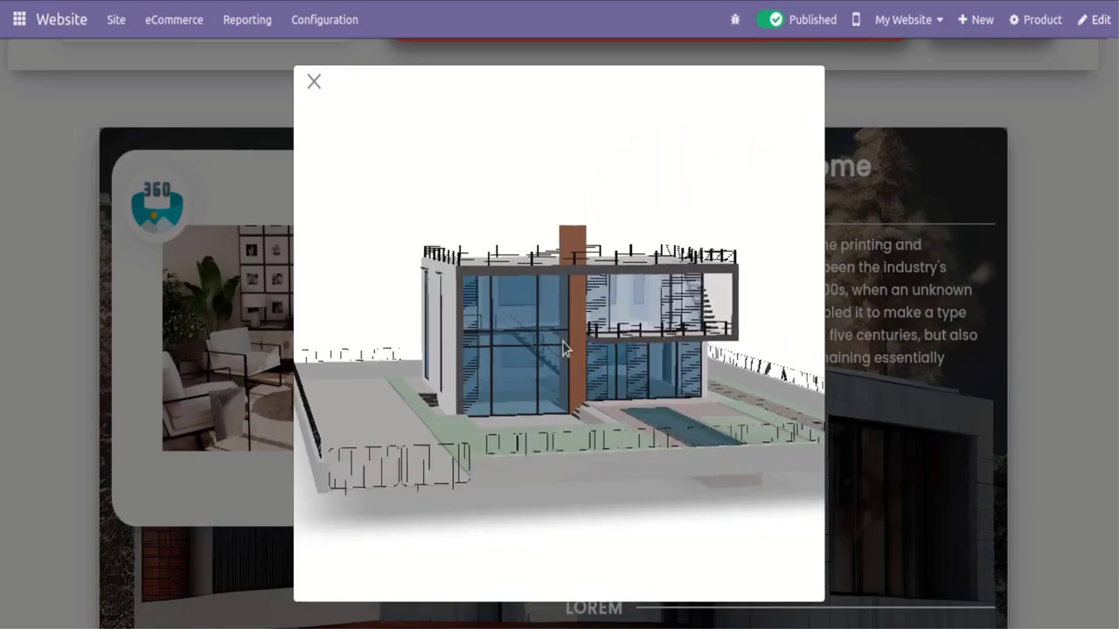
left_click_drag(559, 348, 393, 348)
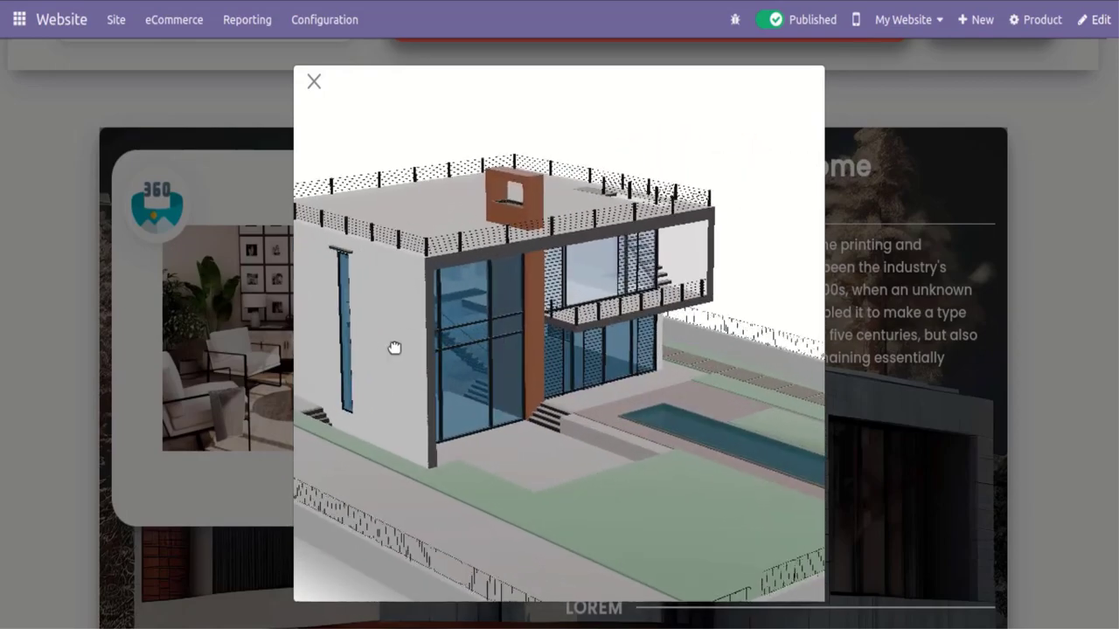
left_click_drag(394, 348, 488, 315)
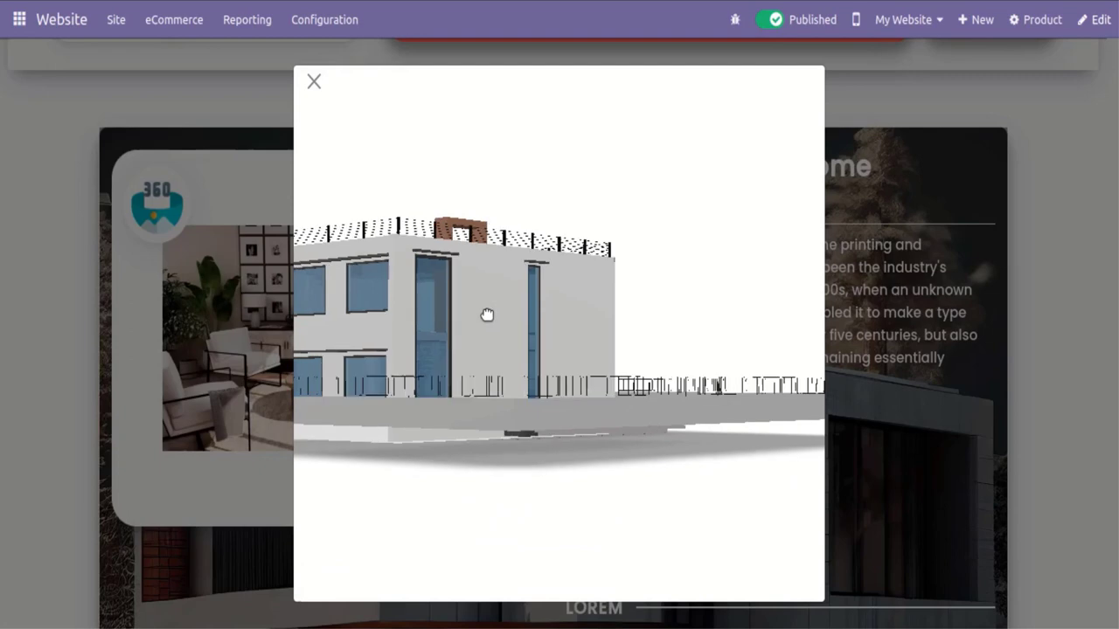